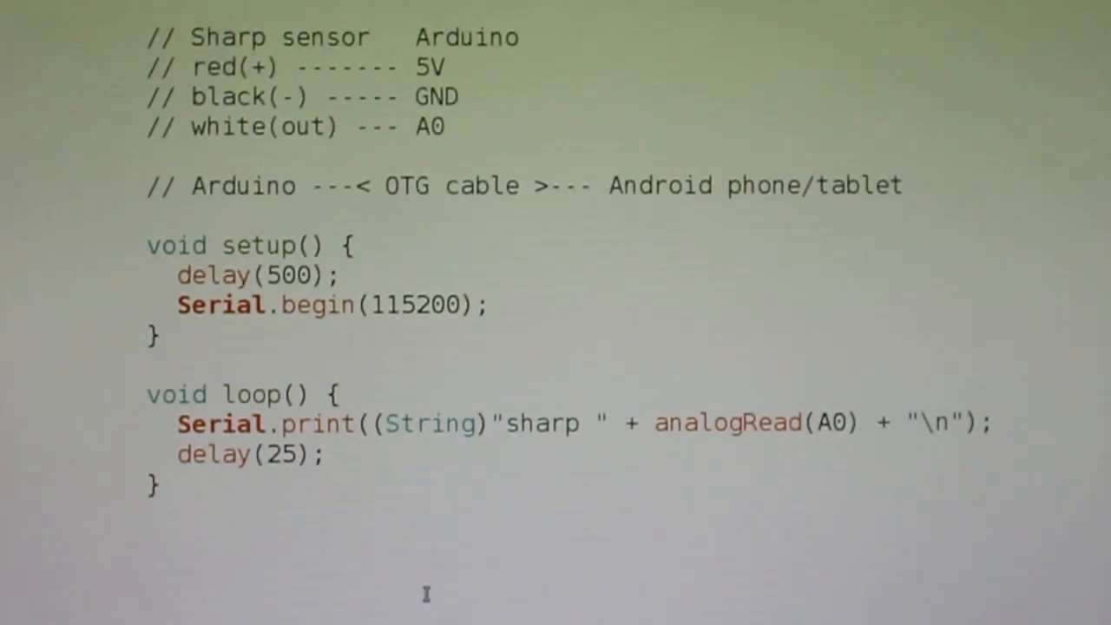
Edit the green plot's label text to 'analogRead (A0) #*1'.
double_click(218, 304)
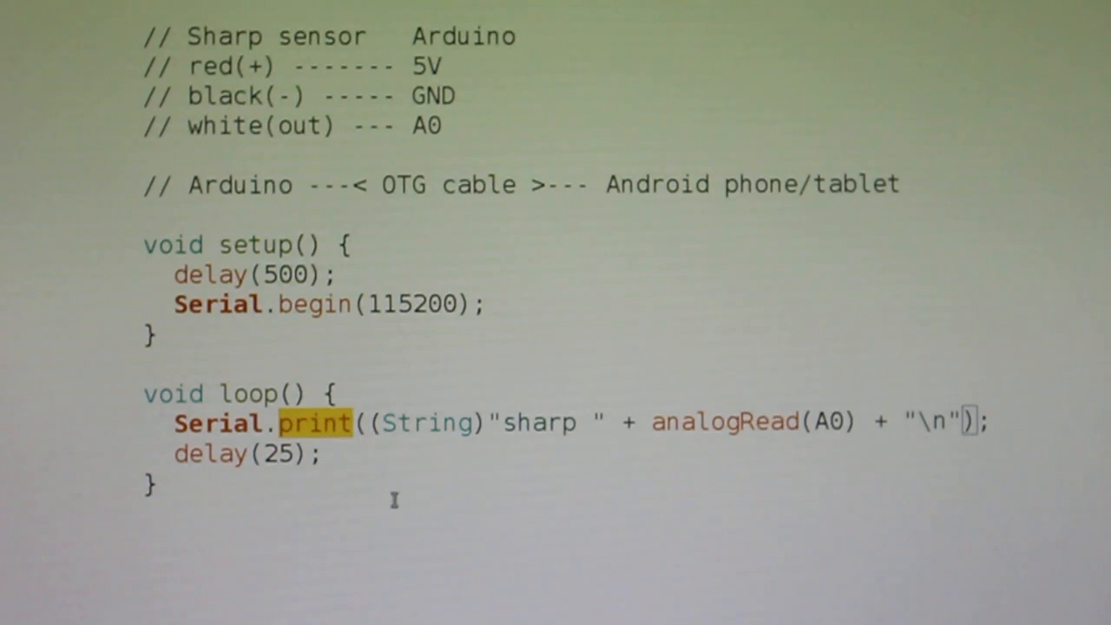
double_click(545, 422)
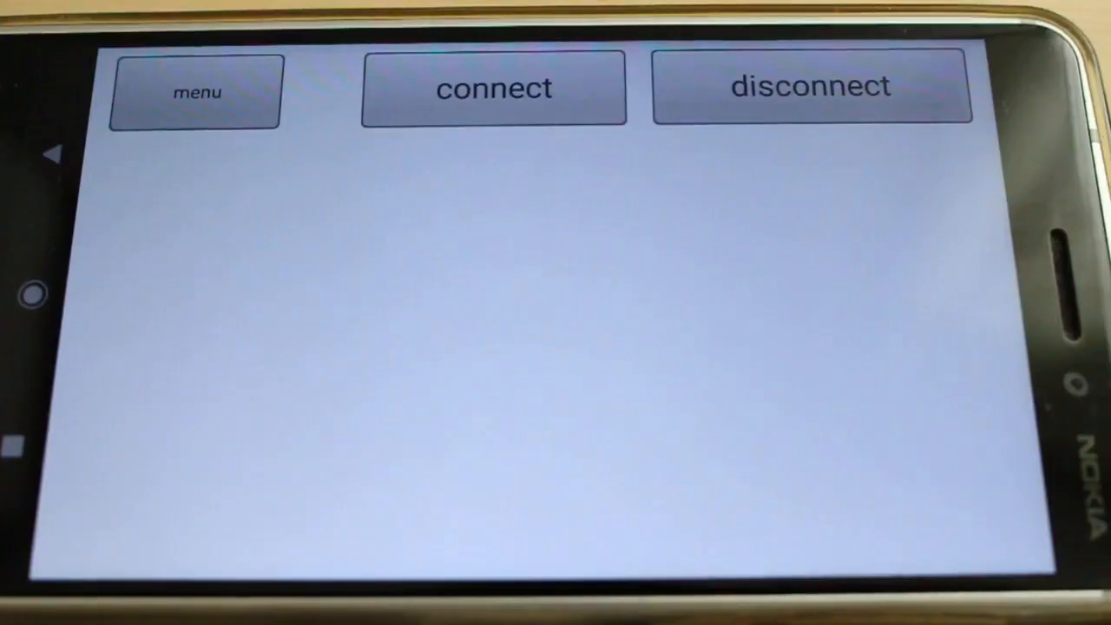
click(194, 90)
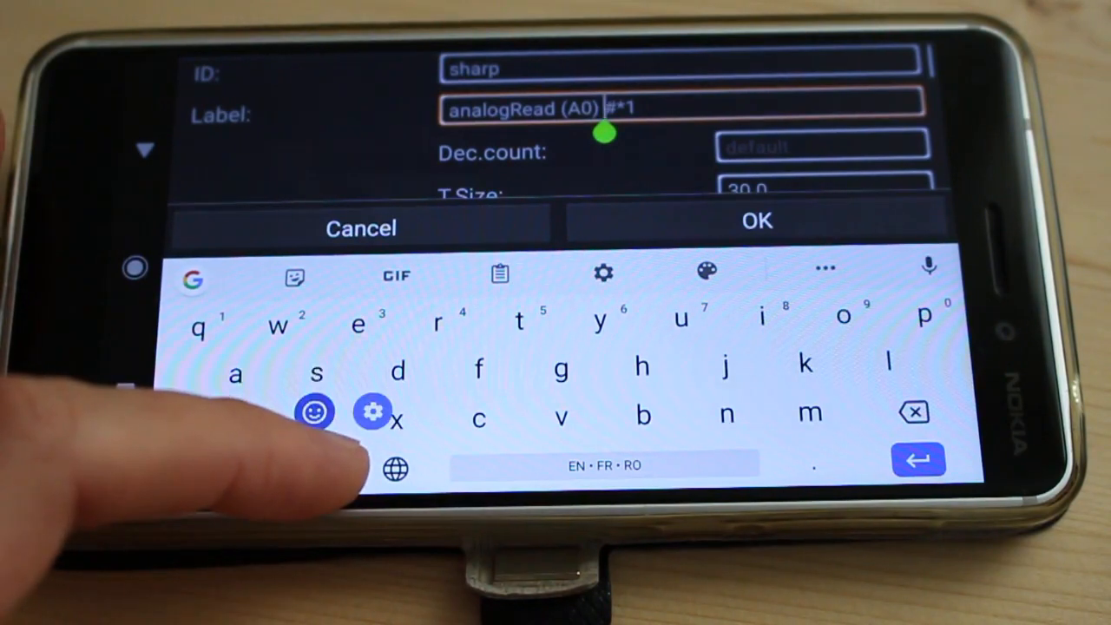
Insert the pointing-hand emoji into the label and confirm, showing the live A0 value.
click(316, 413)
text(👉 )
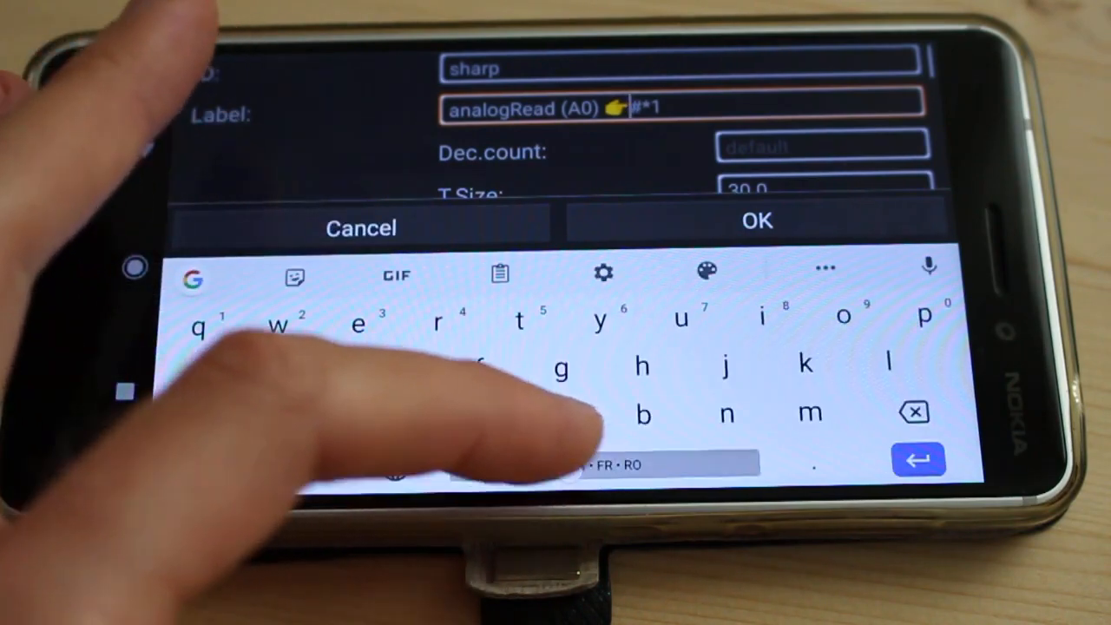
click(757, 222)
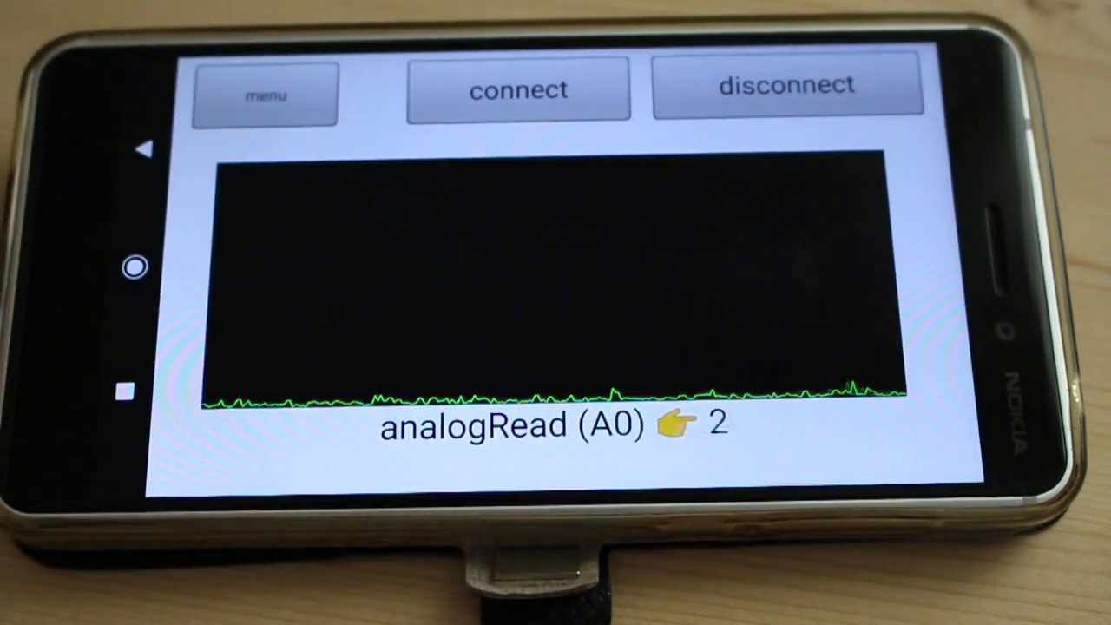